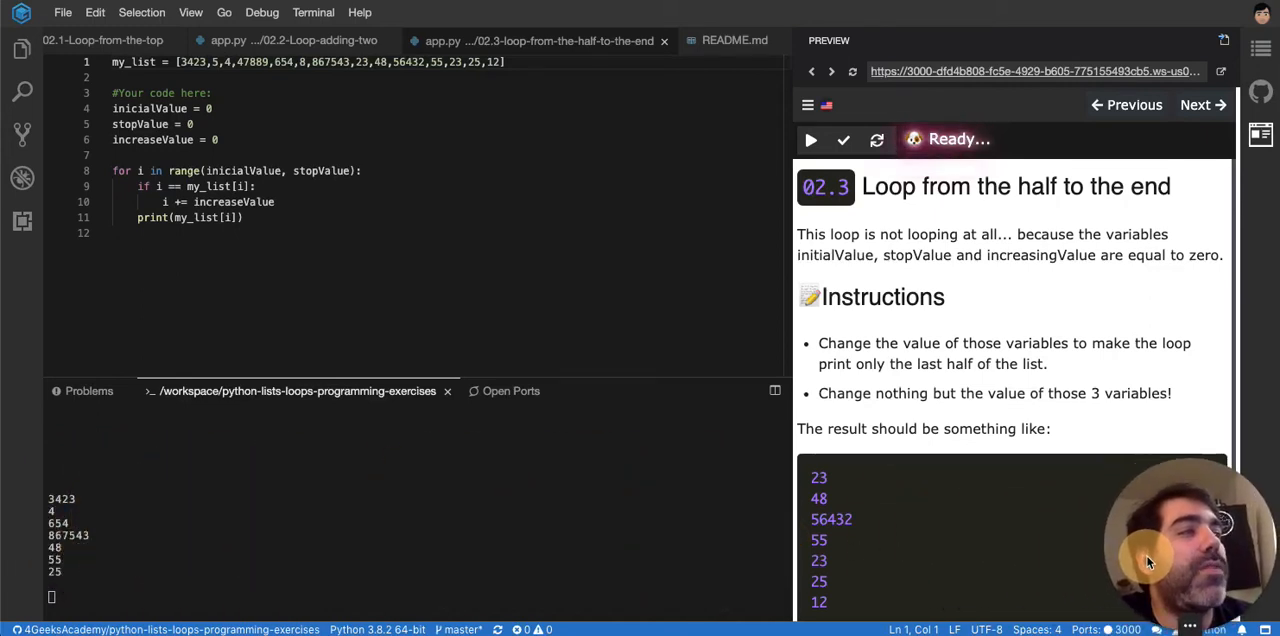
pyautogui.moveTo(1120, 198)
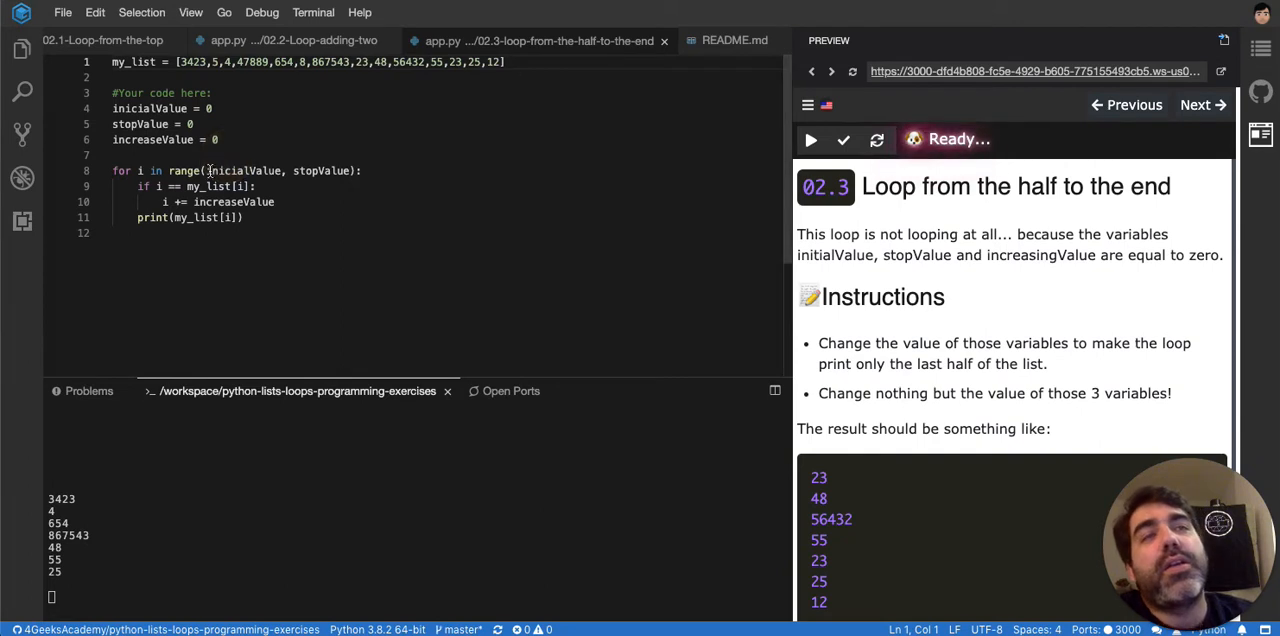
# Step: Select the original variable and loop lines 4–11 to comment them out
pyautogui.doubleClick(184, 170)
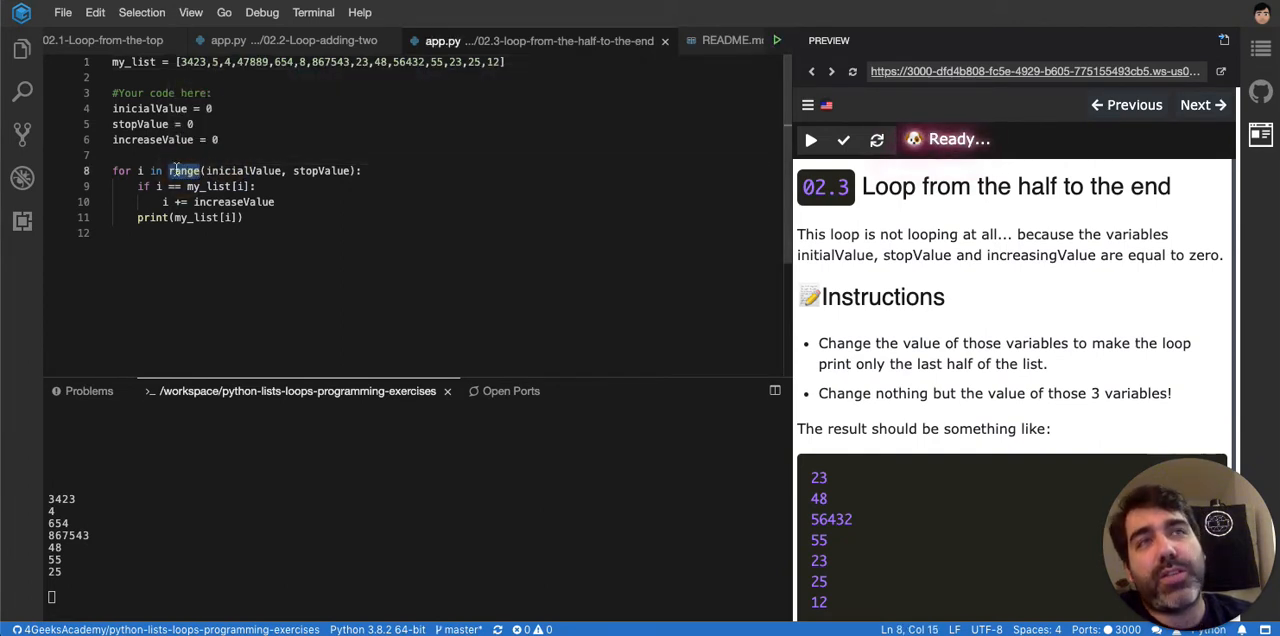
pyautogui.moveTo(170, 170); pyautogui.dragTo(360, 170)
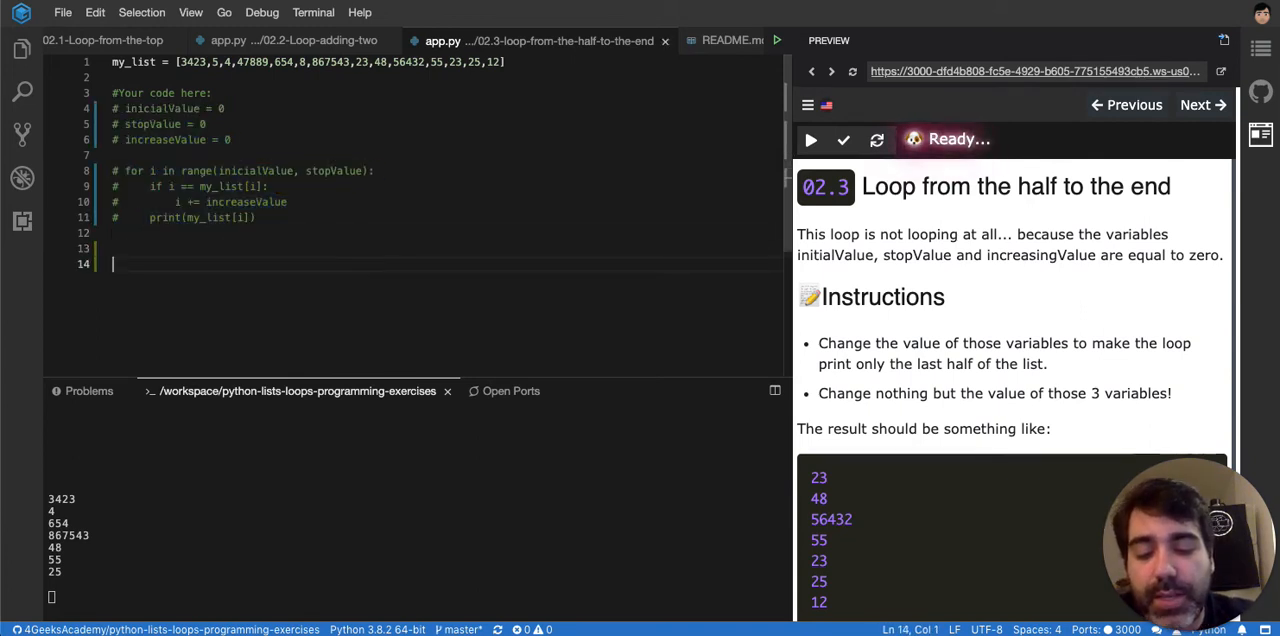
# Step: Add a test line positions = range(0,10,2) and begin a print call below it
pyautogui.write('positions =')
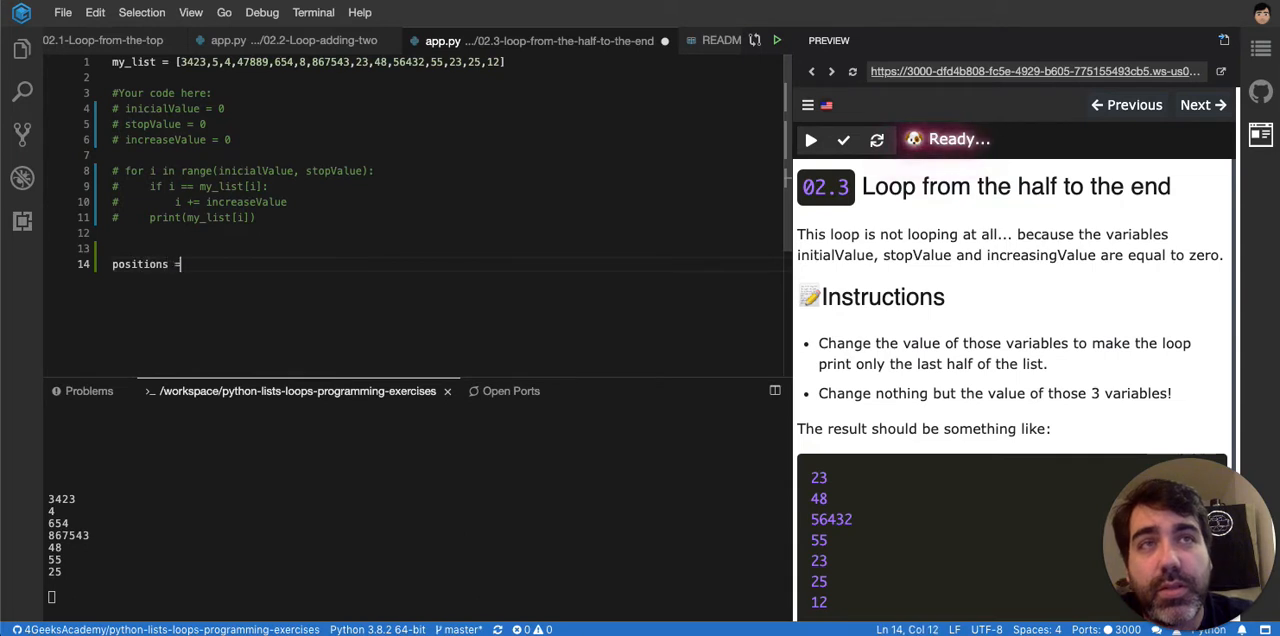
pyautogui.write('ange(inicialValue, stopValue):')
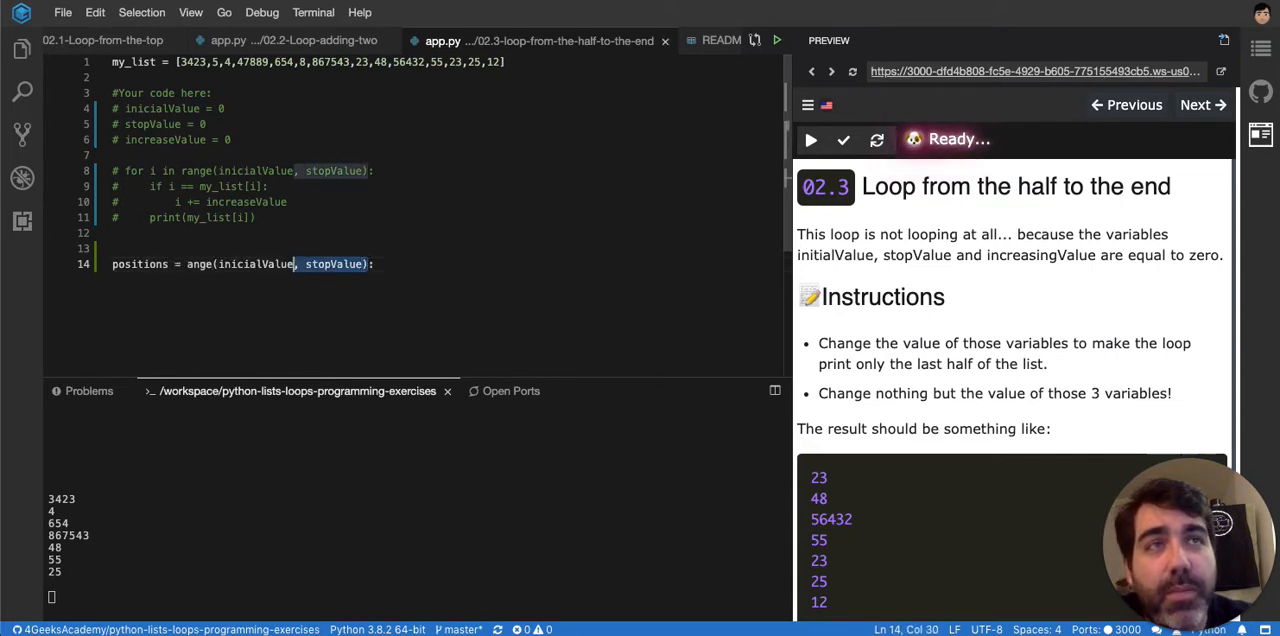
pyautogui.write('0')
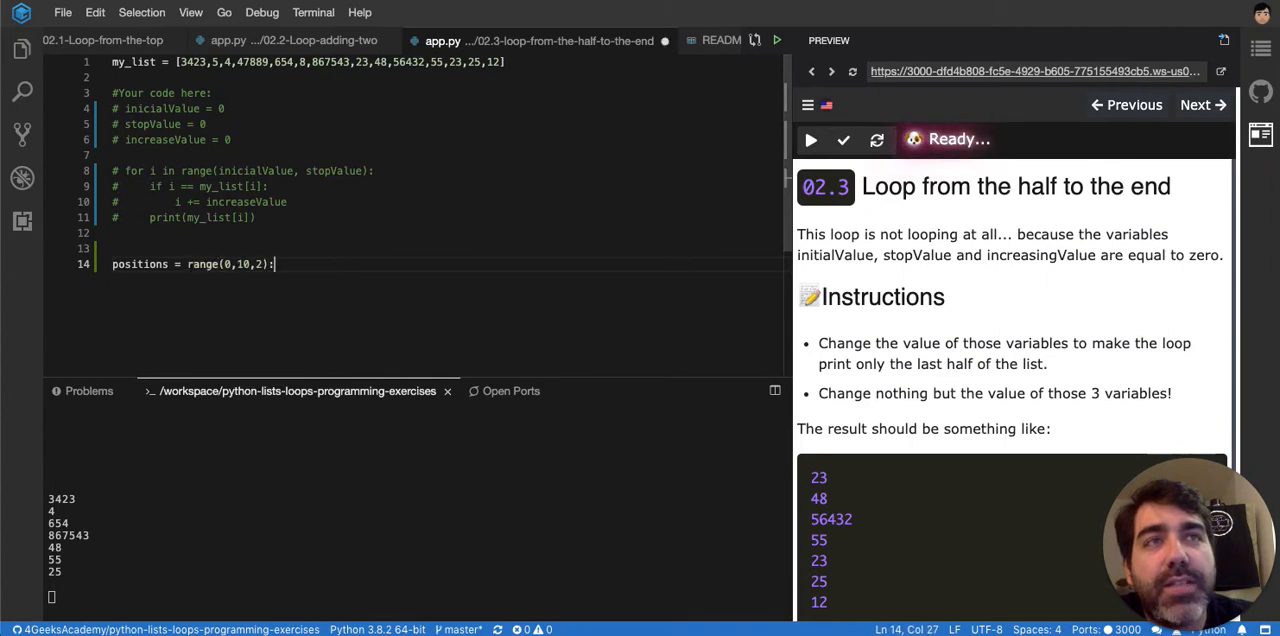
pyautogui.write('print')
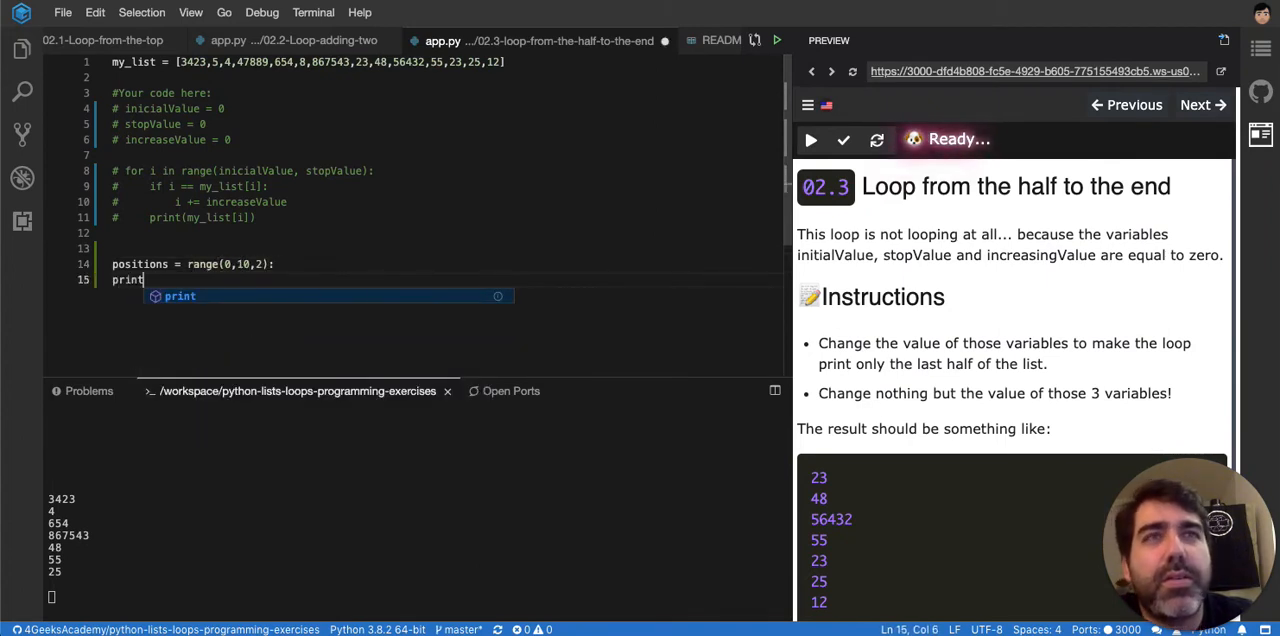
pyautogui.write('(;is')
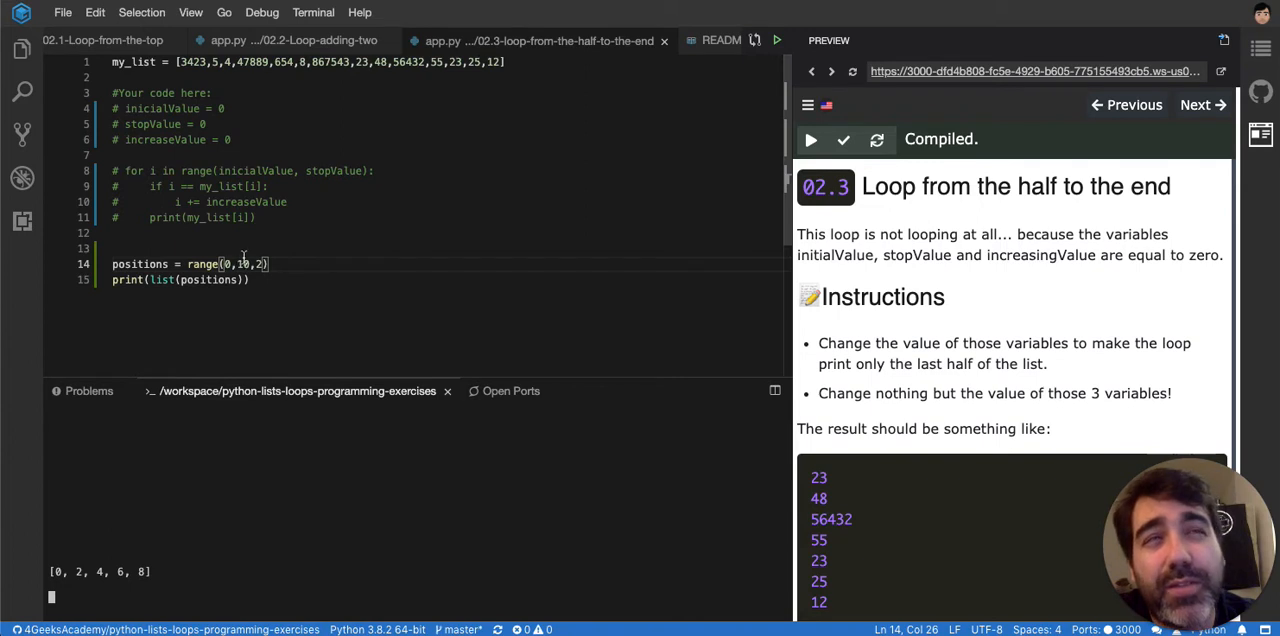
pyautogui.moveTo(242, 263)
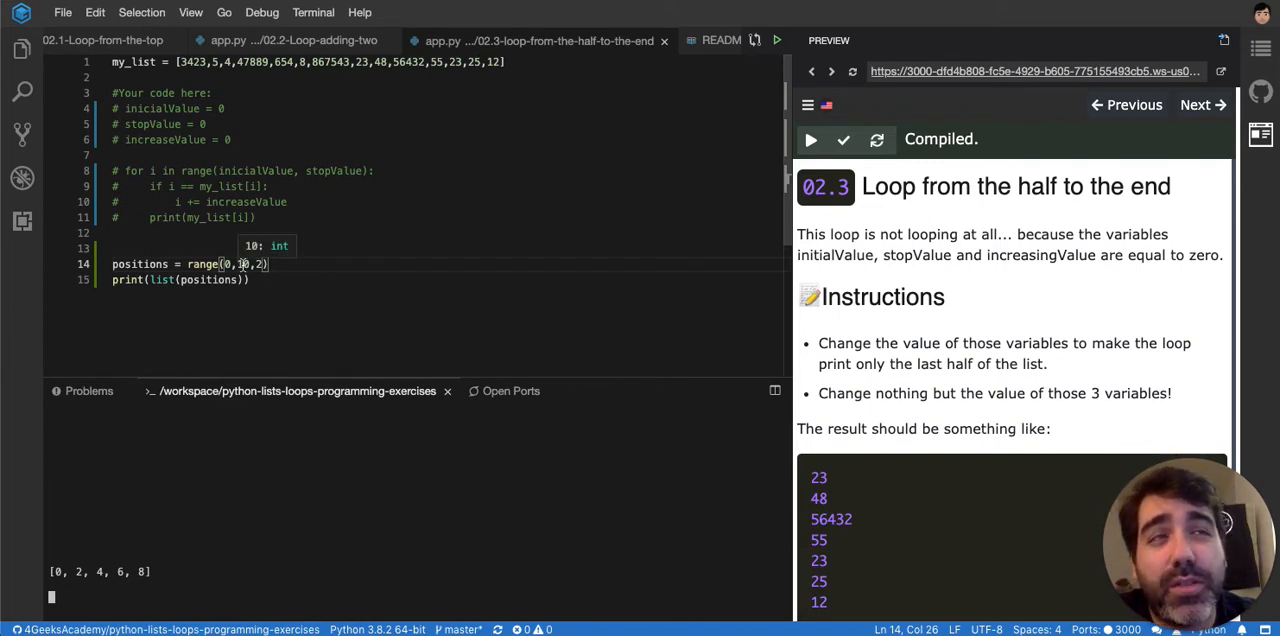
pyautogui.moveTo(245, 262)
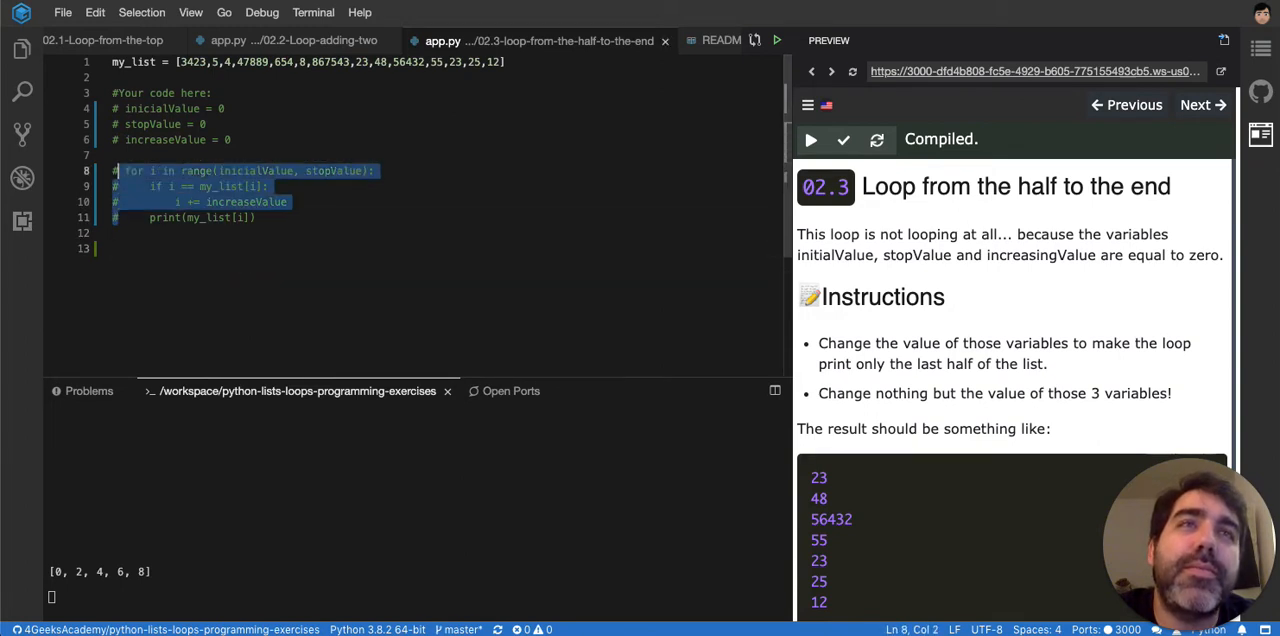
# Step: Uncomment the original code, setting inicialValue to len(my_list)/2 and stopValue to len(my_list)
pyautogui.press('ctrl+/')
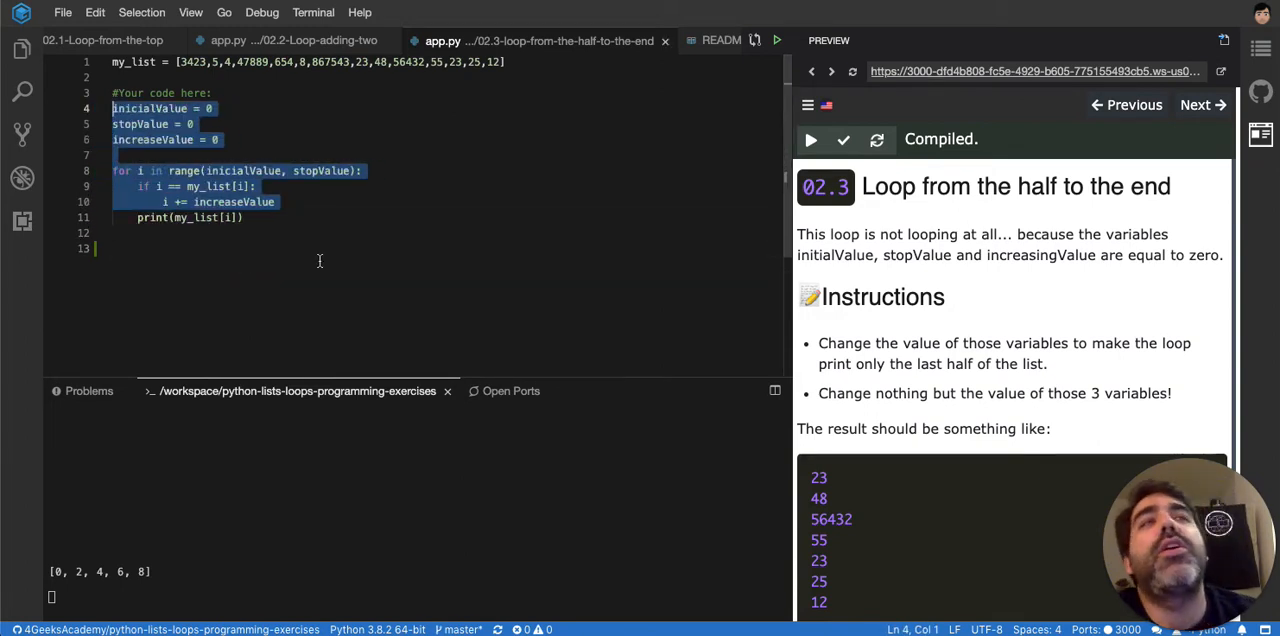
pyautogui.click(194, 124)
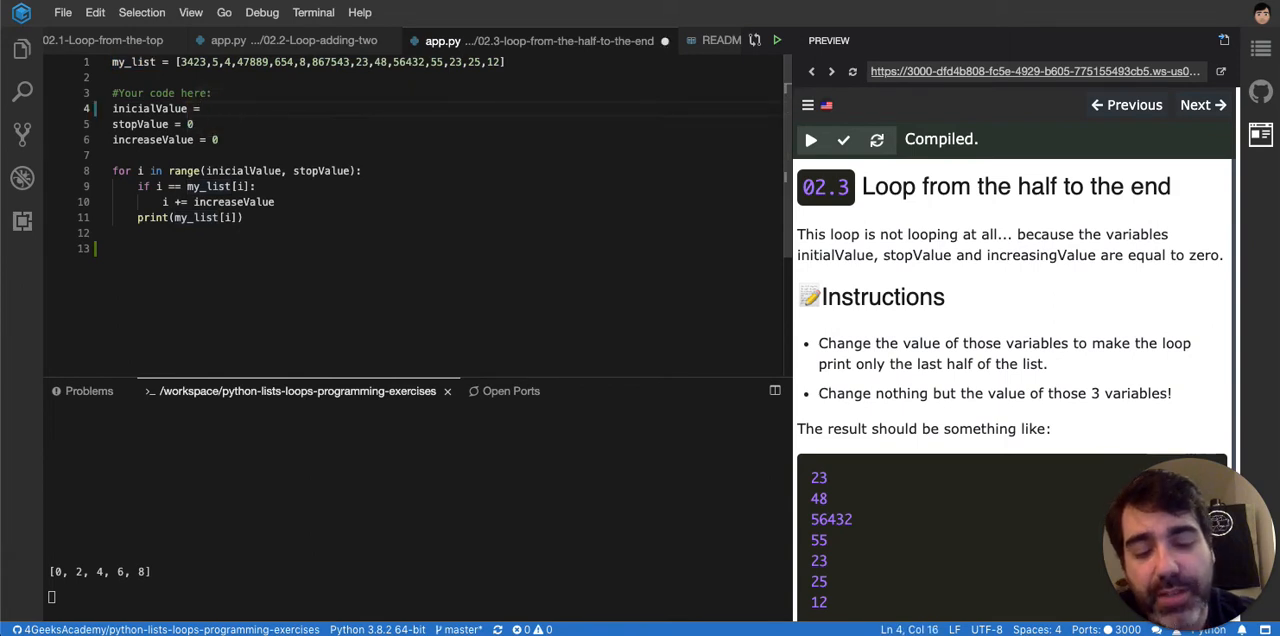
pyautogui.write('len(my_list)')
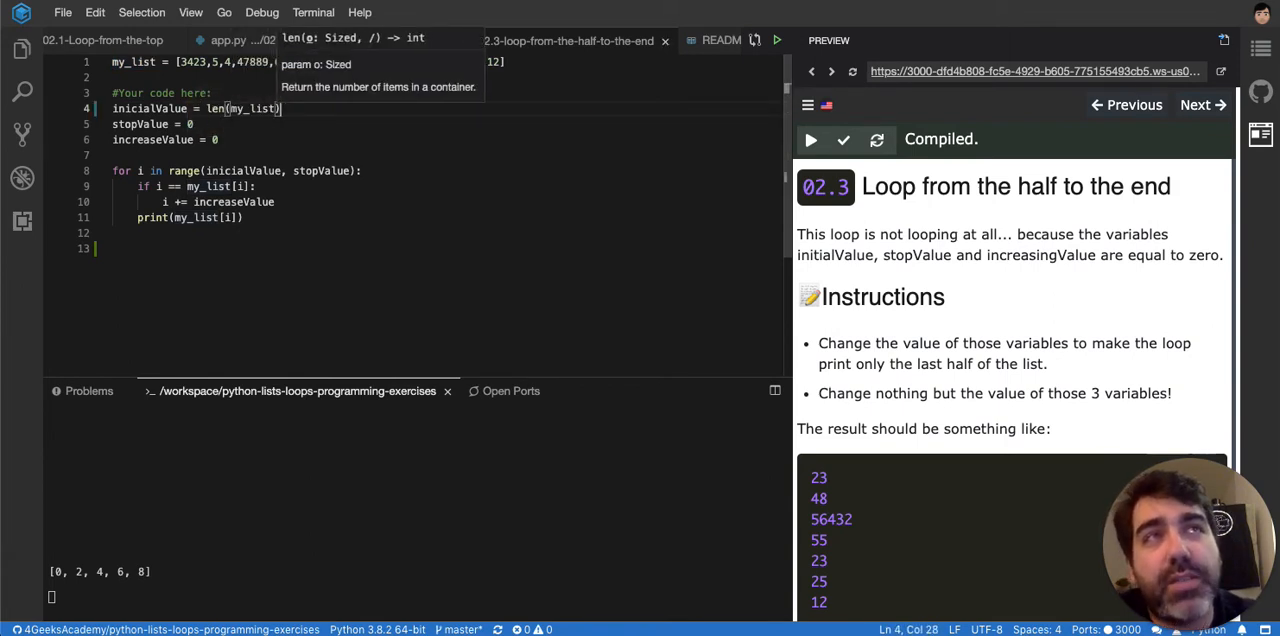
pyautogui.write('/2')
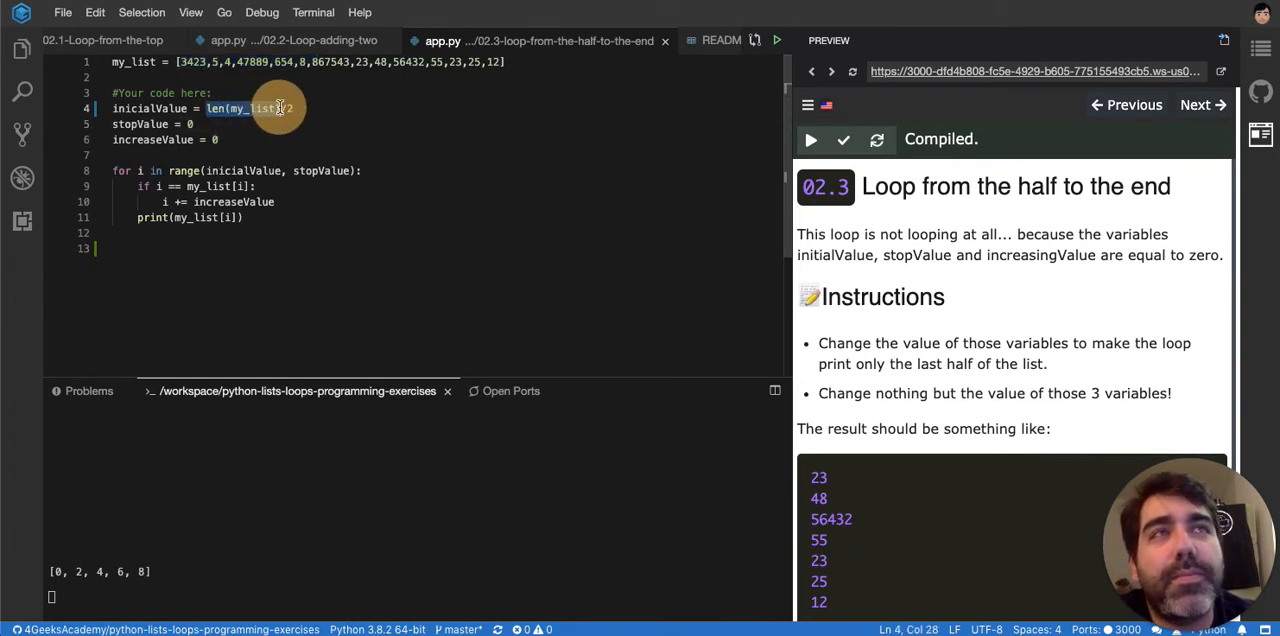
pyautogui.write('len(my_list)')
pyautogui.click(204, 139)
pyautogui.write('1')
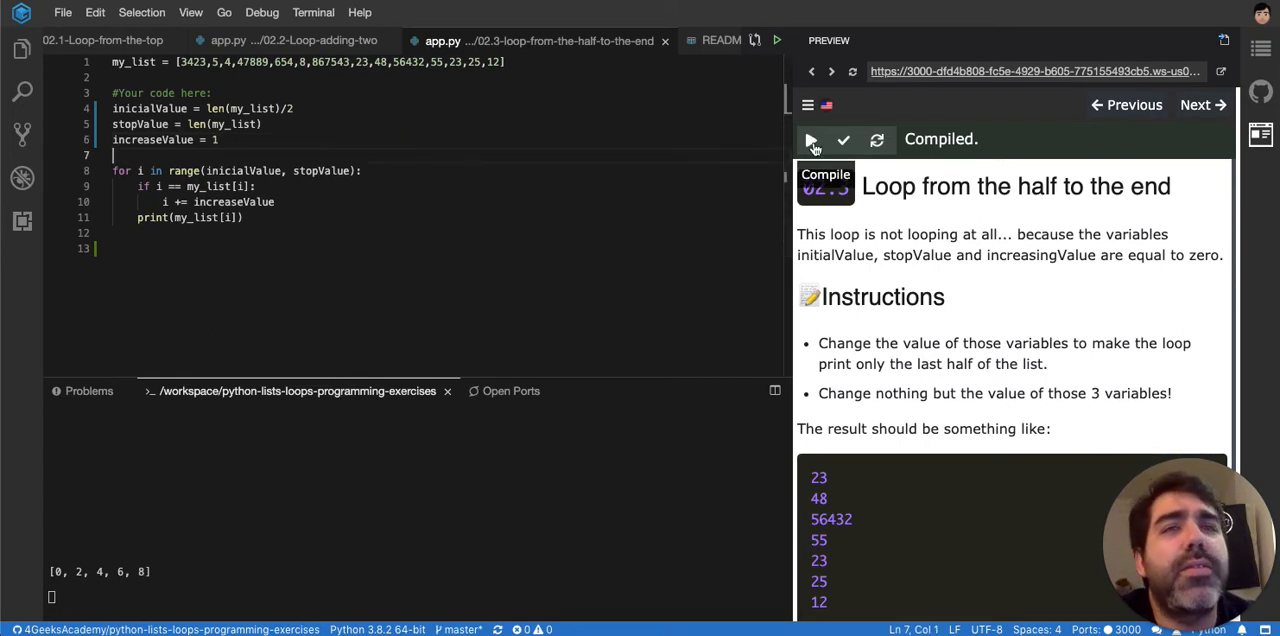
# Step: Run the exercise, hit the float TypeError, and start wrapping inicialValue in round()
pyautogui.click(810, 139)
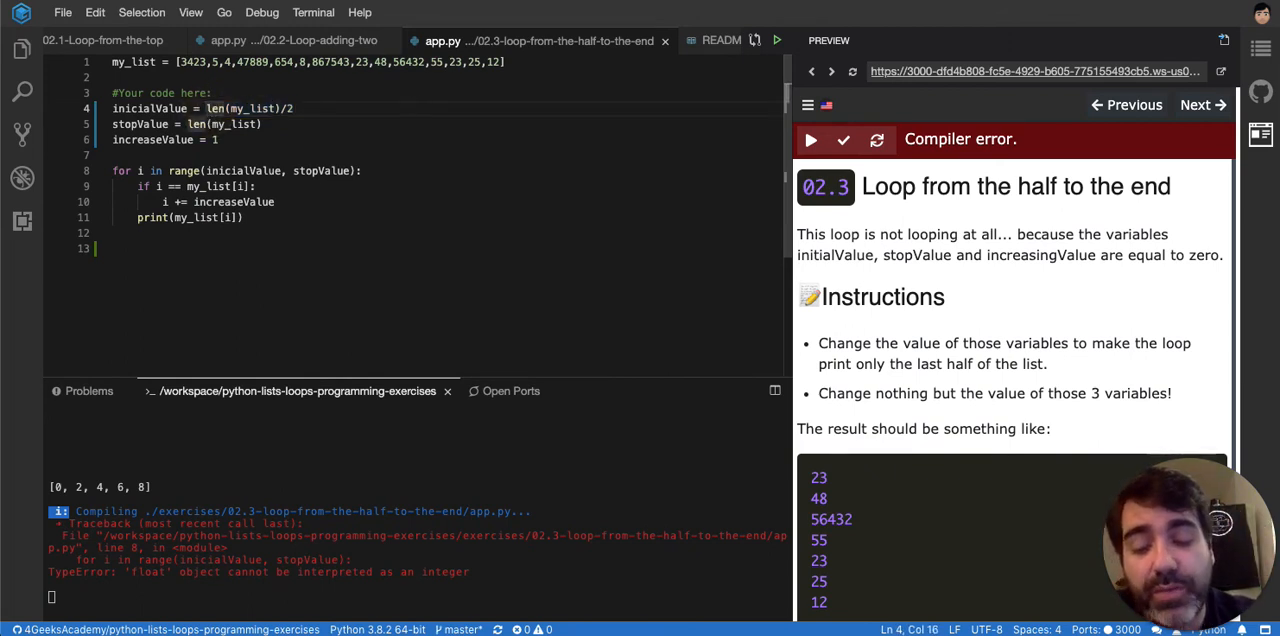
pyautogui.write('raound(')
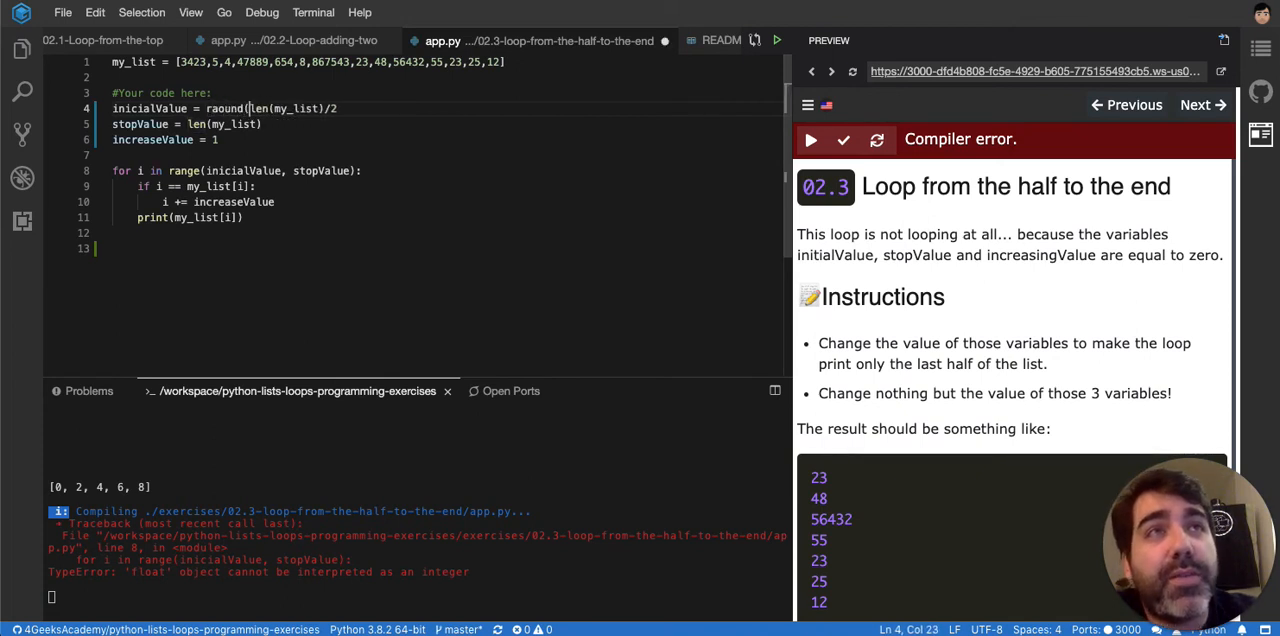